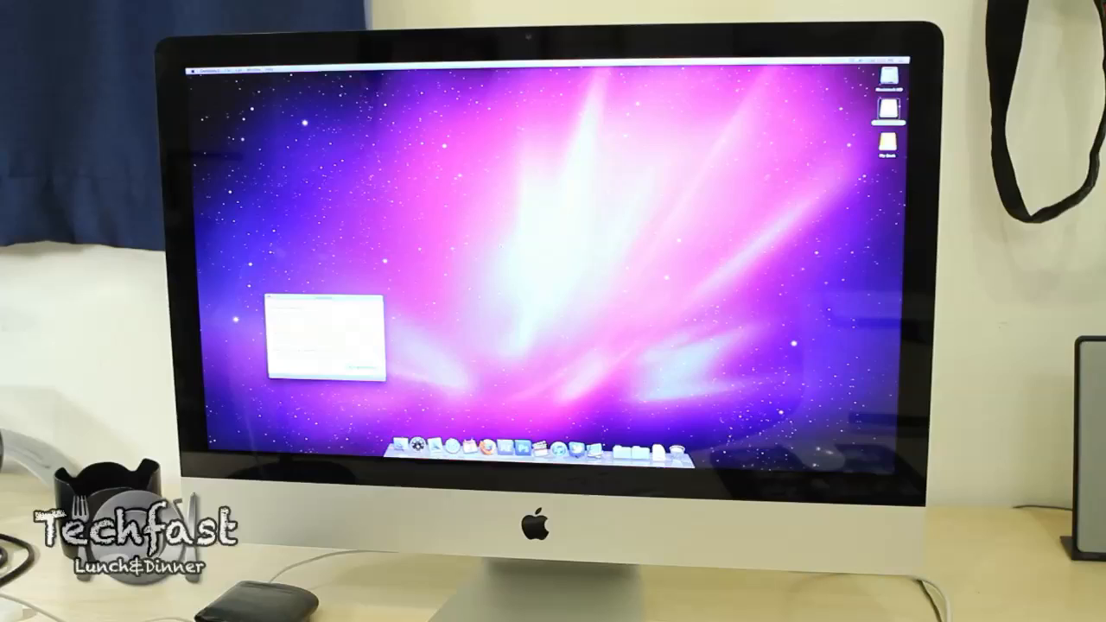
{"action": "left_click", "coordinate": [201, 72]}
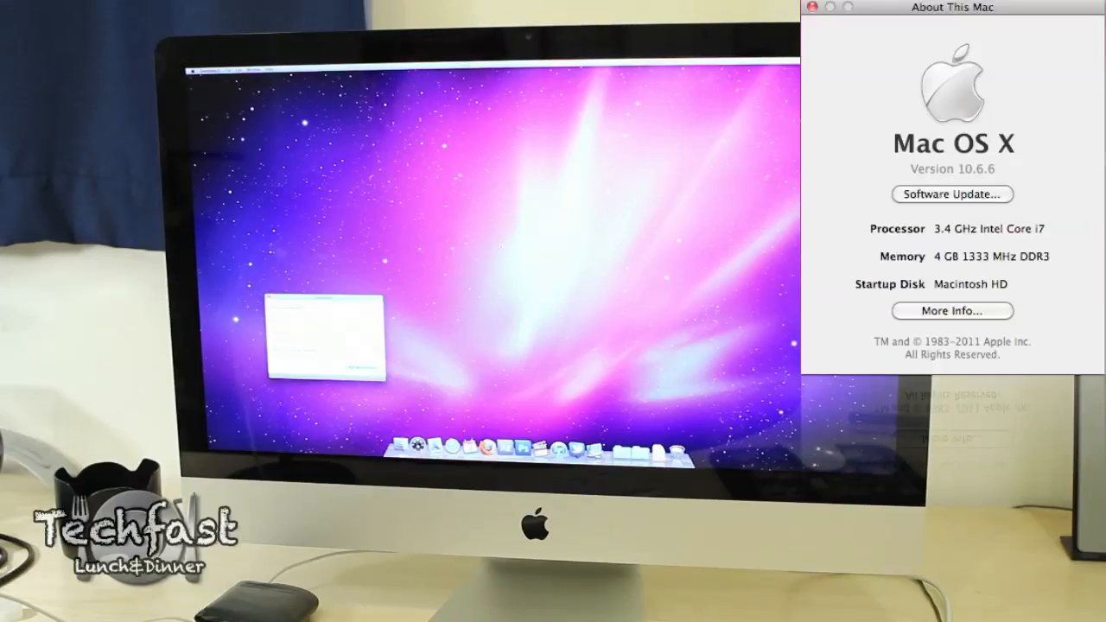